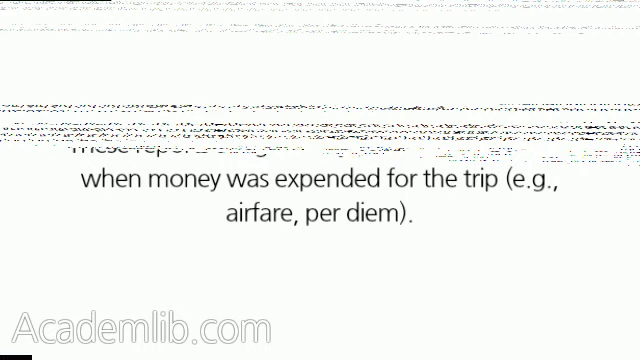
{"action": "scroll", "scroll_direction": "down", "scroll_amount": 3}
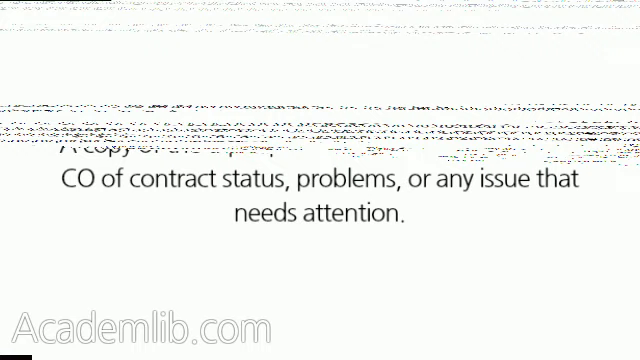